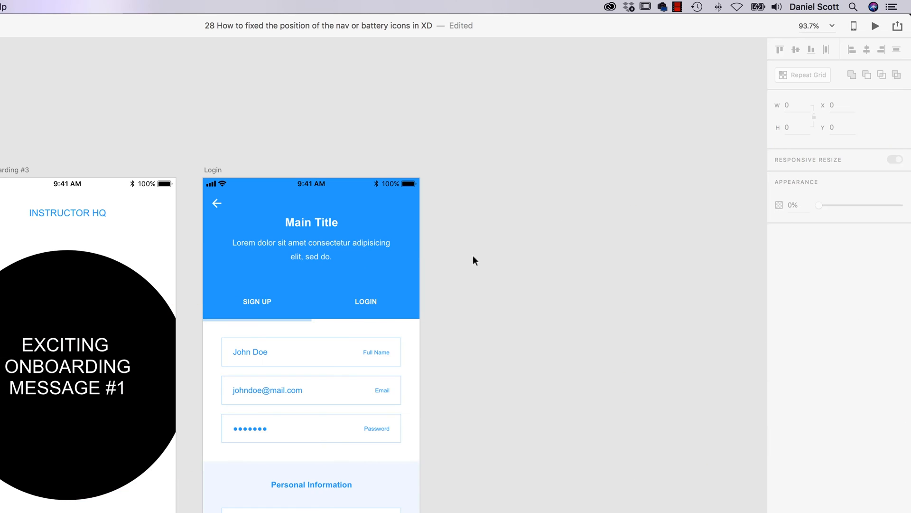
Pin the Login status bar with 'Fix position when scrolling' and preview the result.
{"action": "left_click", "coordinate": [213, 170]}
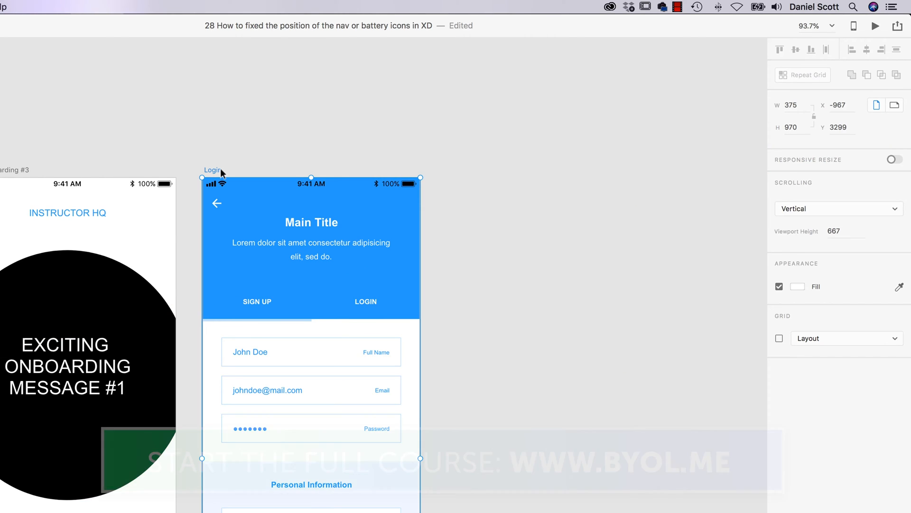
{"action": "left_click", "coordinate": [875, 26]}
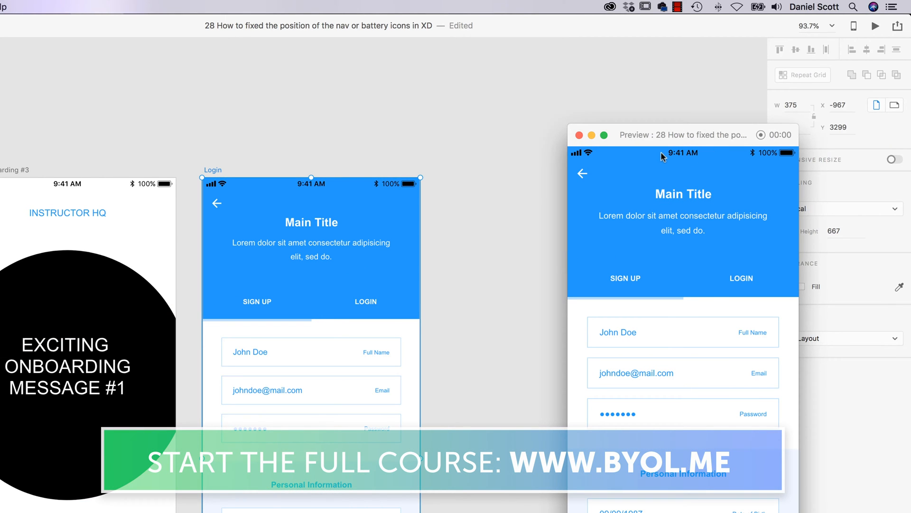
{"action": "mouse_move", "coordinate": [688, 284]}
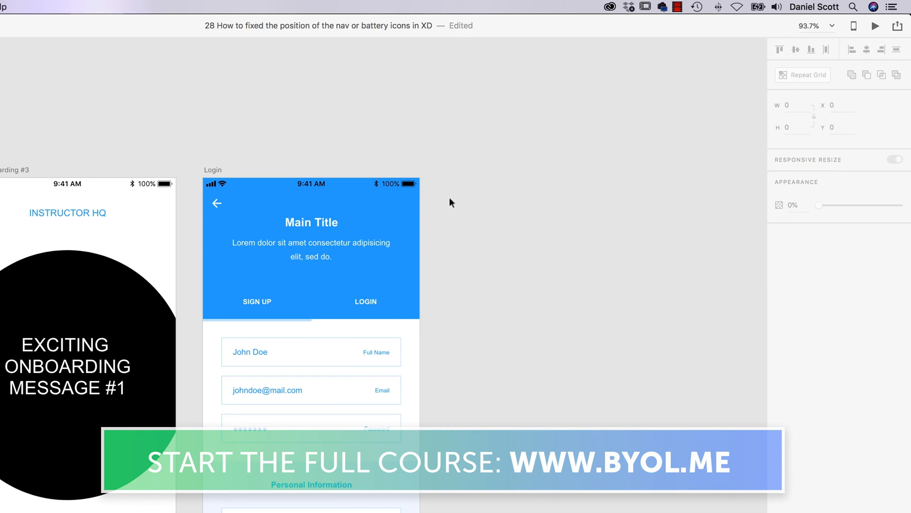
{"action": "left_click", "coordinate": [311, 184]}
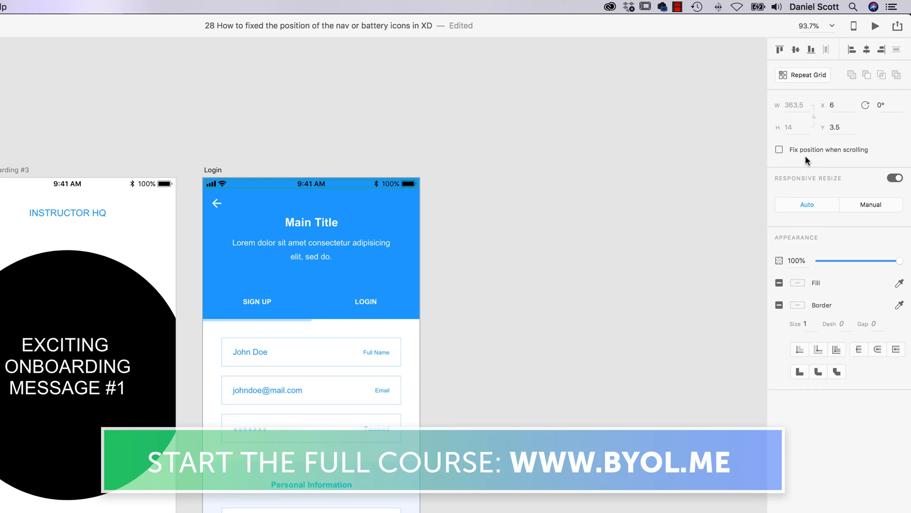
{"action": "left_click", "coordinate": [778, 149]}
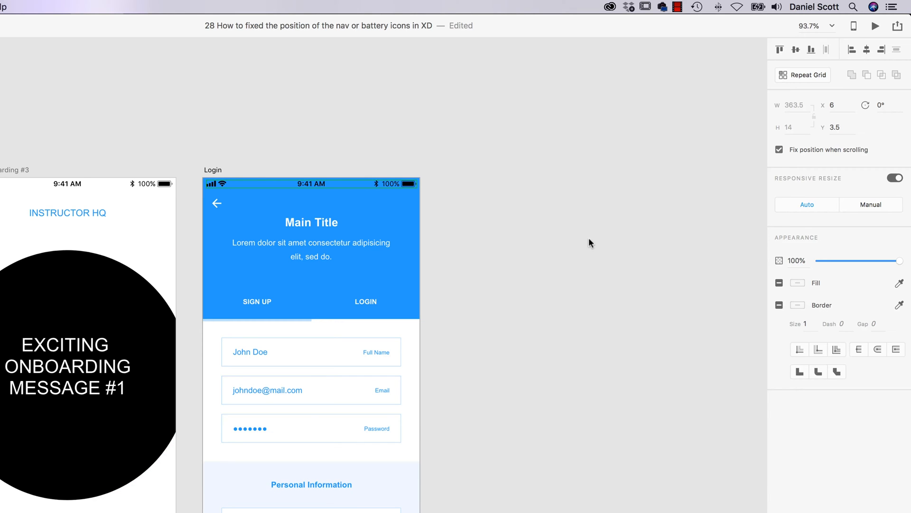
{"action": "left_click", "coordinate": [875, 25]}
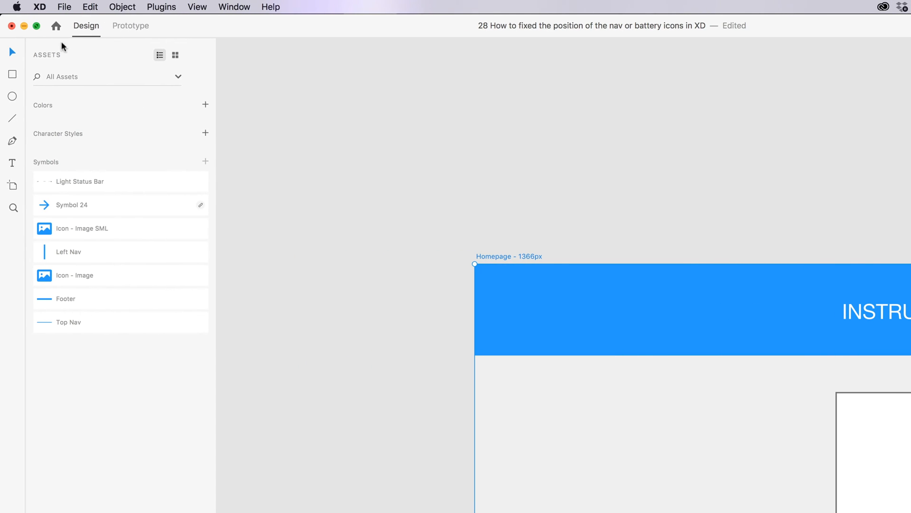
{"action": "mouse_move", "coordinate": [102, 76]}
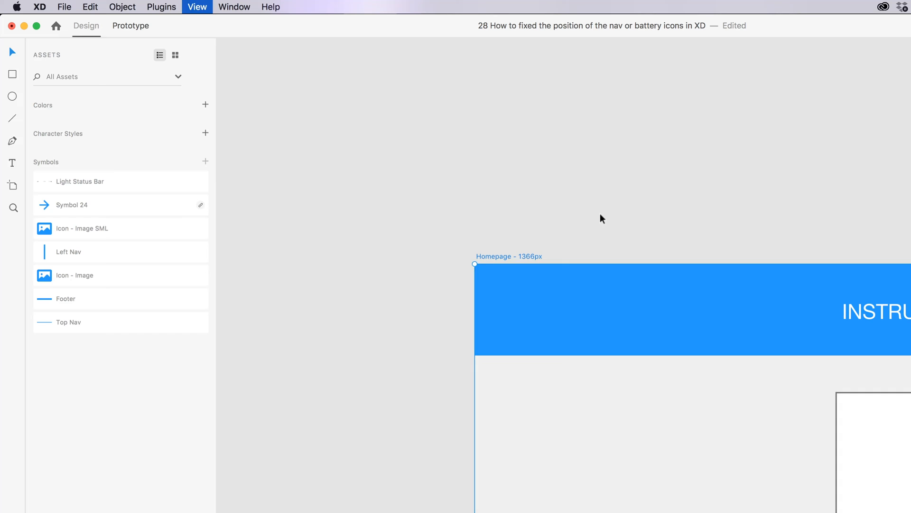
Enter Prototype mode with the Homepage - 1366px artboard as the home screen.
{"action": "left_click", "coordinate": [130, 26]}
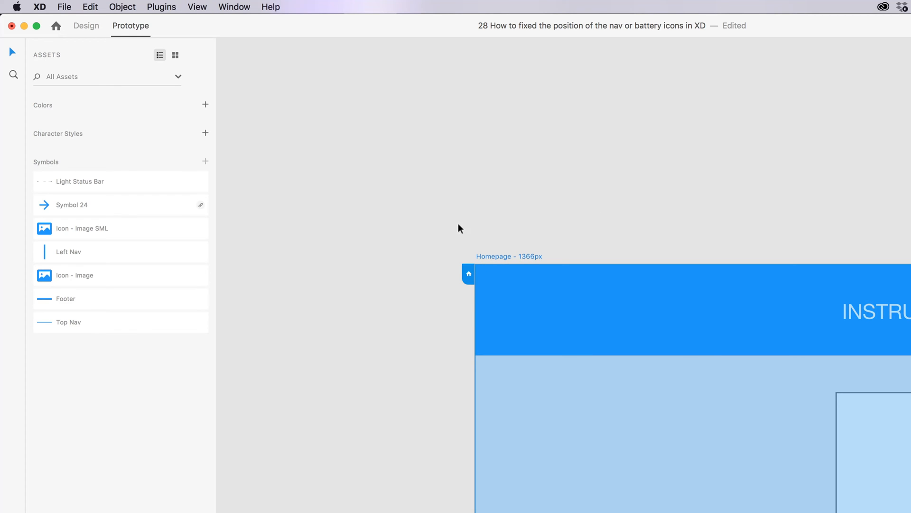
Run Desktop Preview of the Homepage and scroll down and back up to confirm the navigation stays pinned.
{"action": "left_click", "coordinate": [889, 26]}
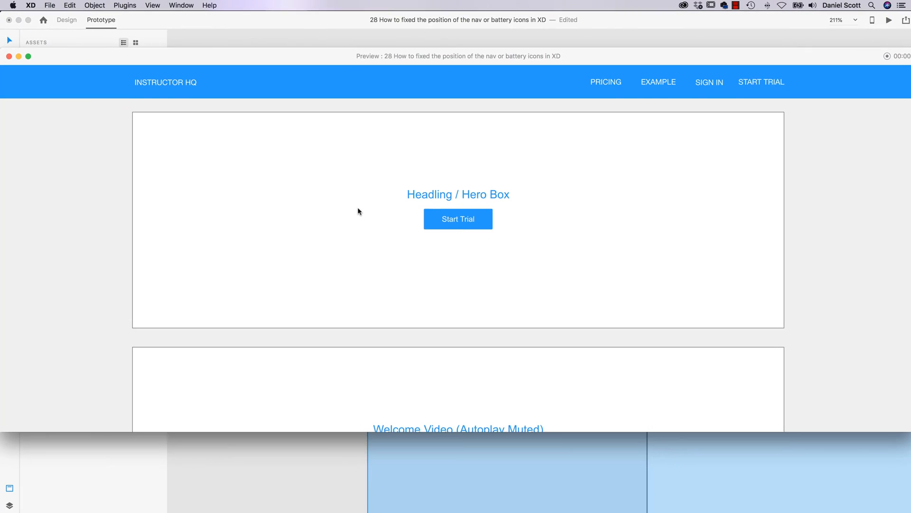
{"action": "scroll", "scroll_direction": "down", "scroll_amount": 3}
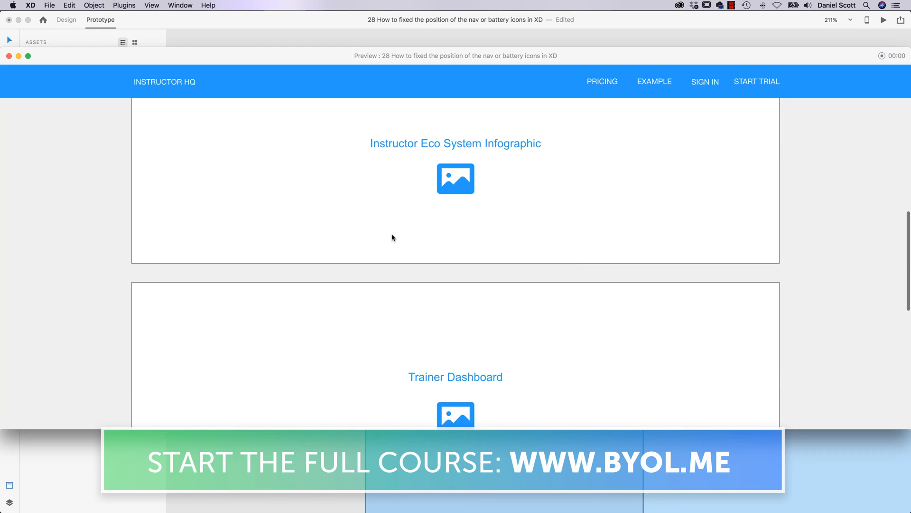
{"action": "scroll", "scroll_direction": "up", "scroll_amount": 3}
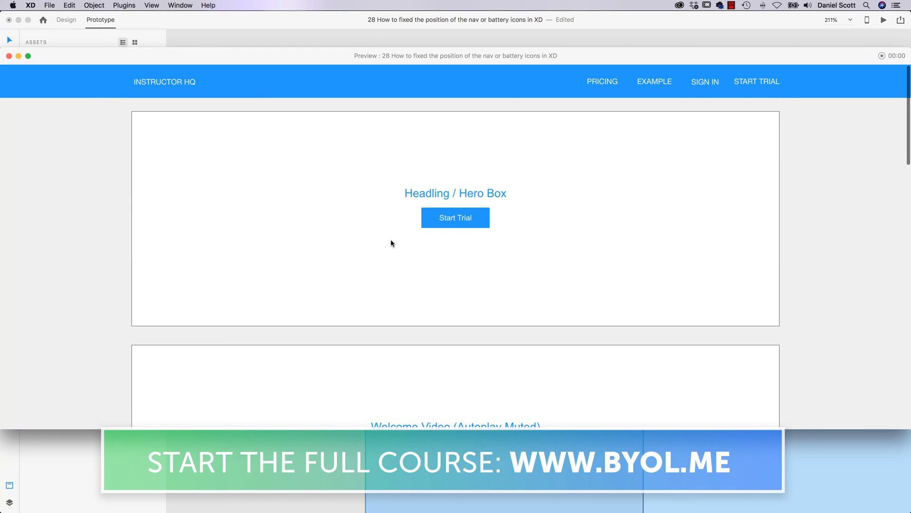